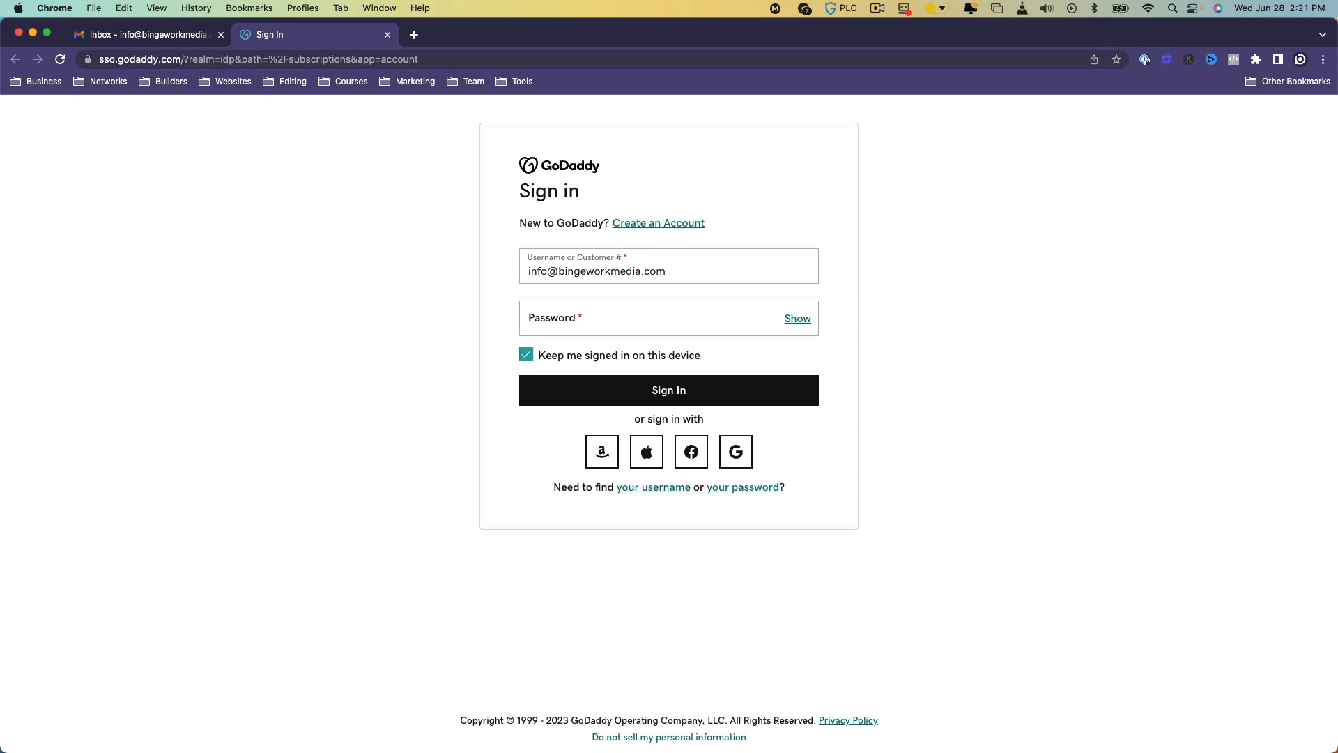
mouse_move(804, 363)
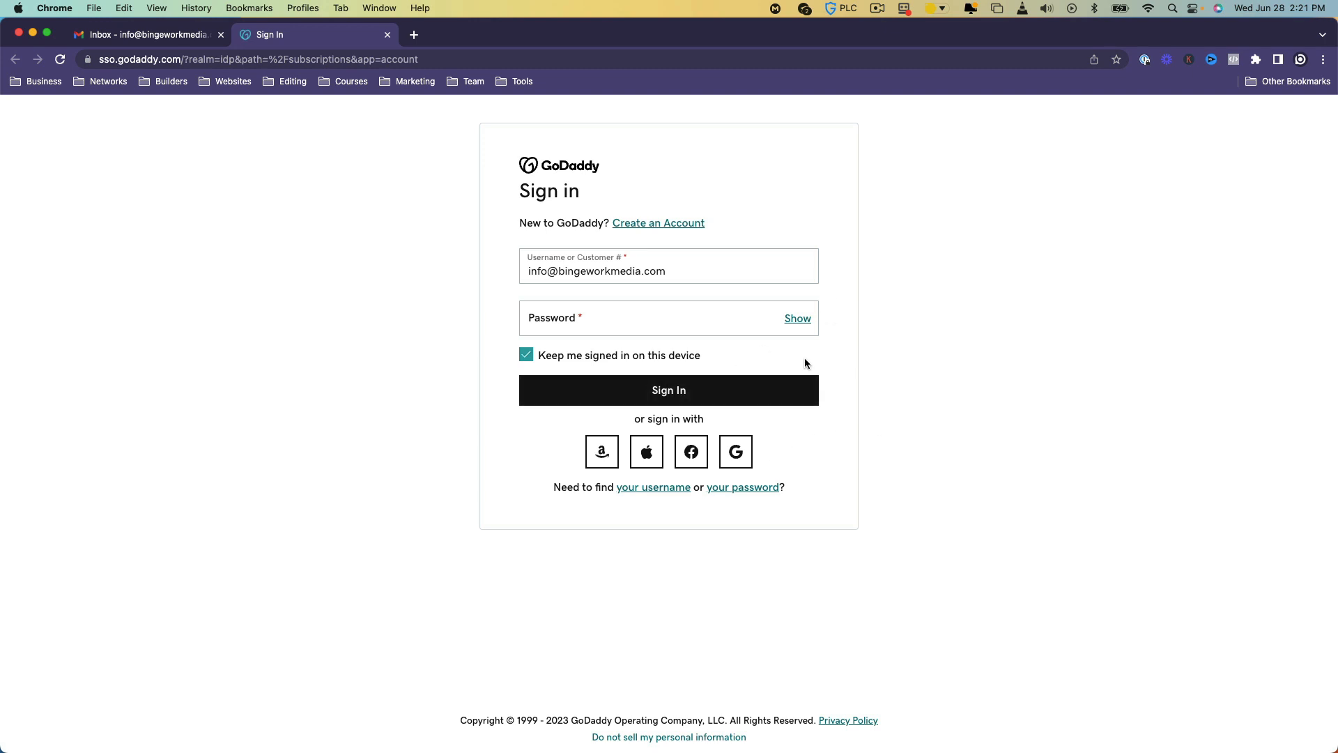
Sign in to GoDaddy with the Google work account and reach Manage your Billing.
click(734, 450)
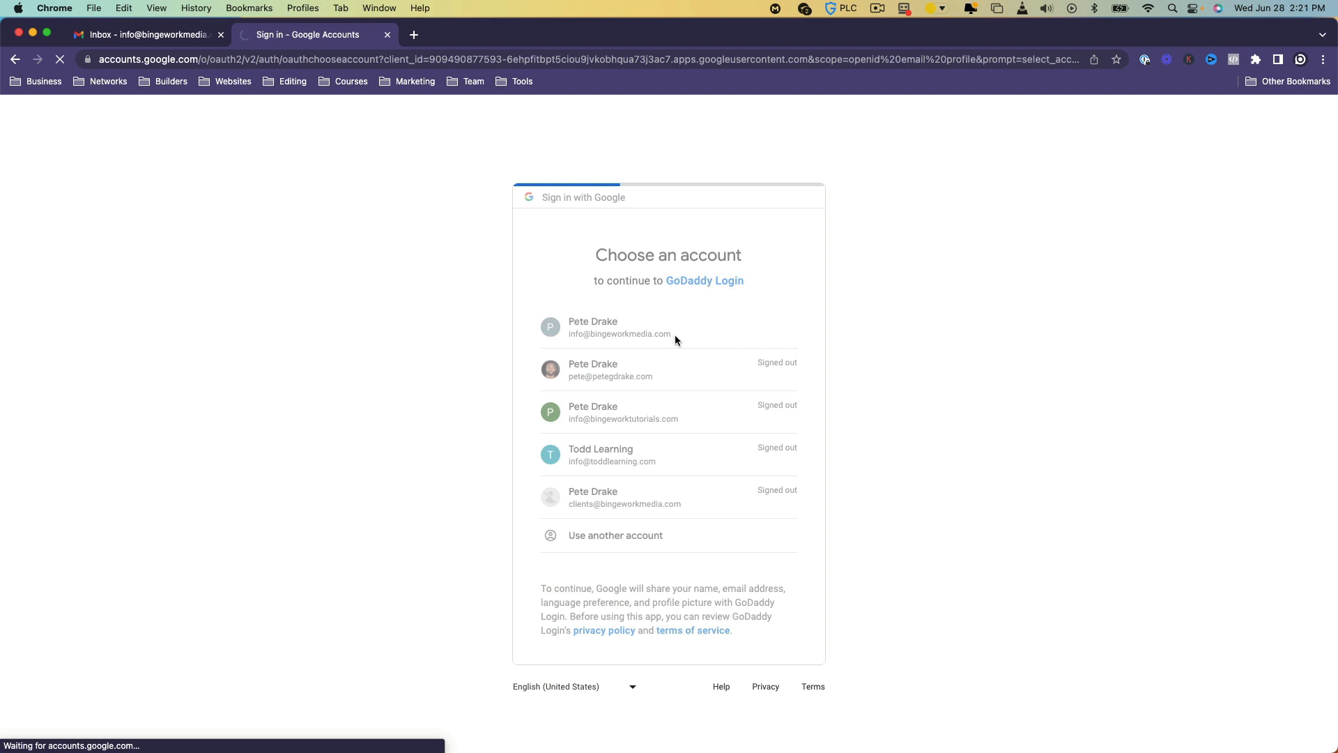
click(620, 326)
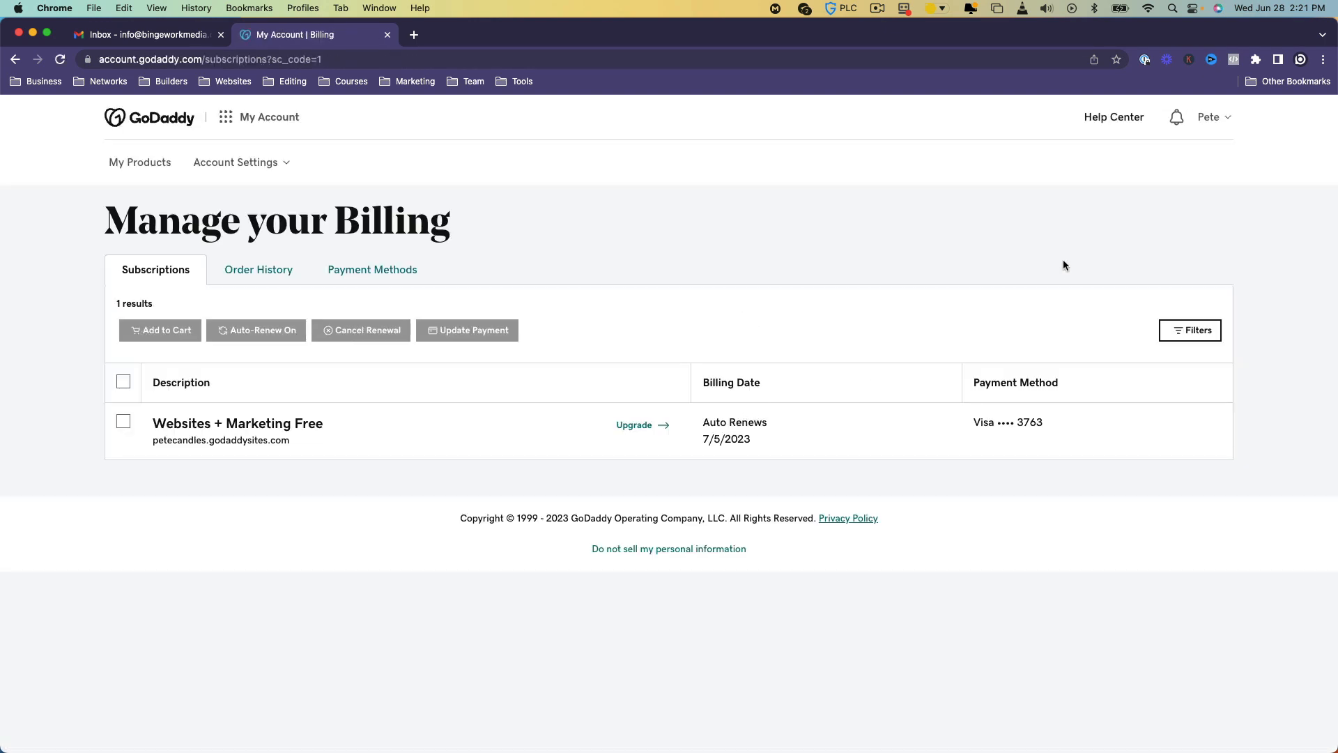
click(1208, 117)
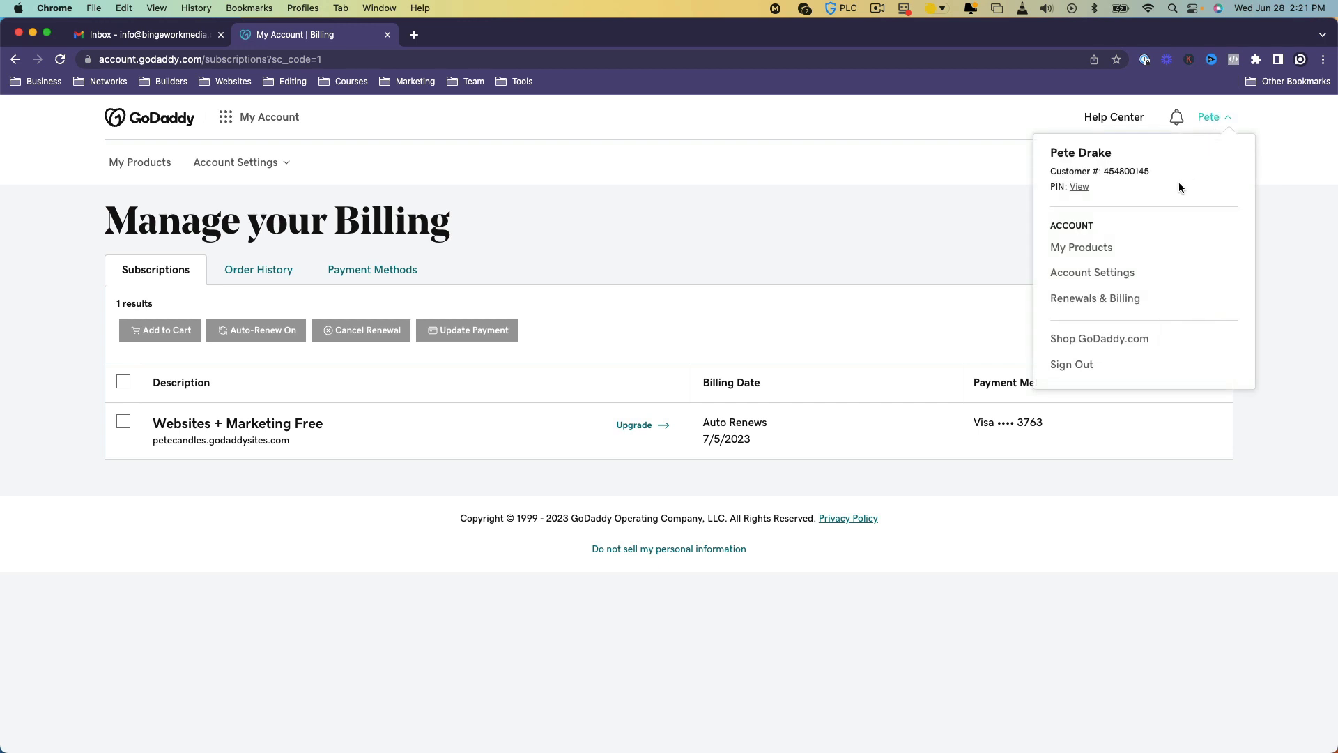
mouse_move(1096, 299)
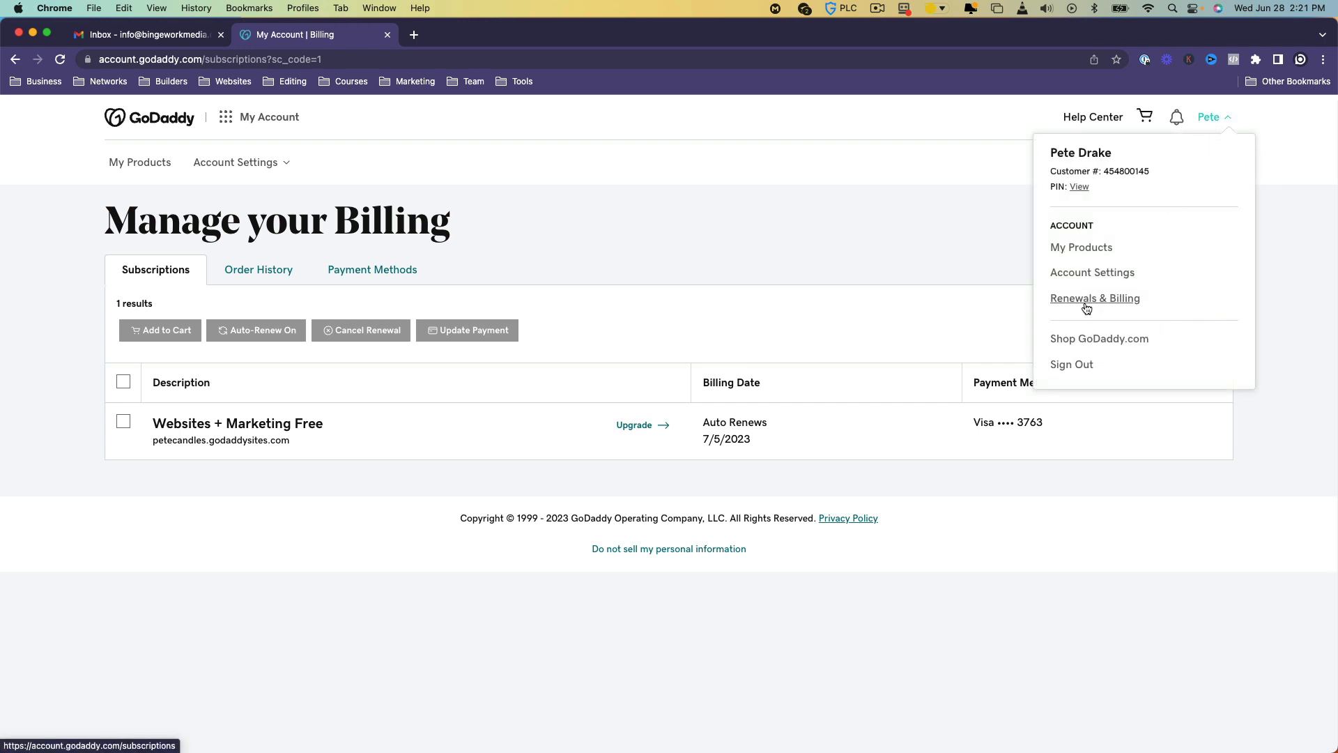
click(1095, 299)
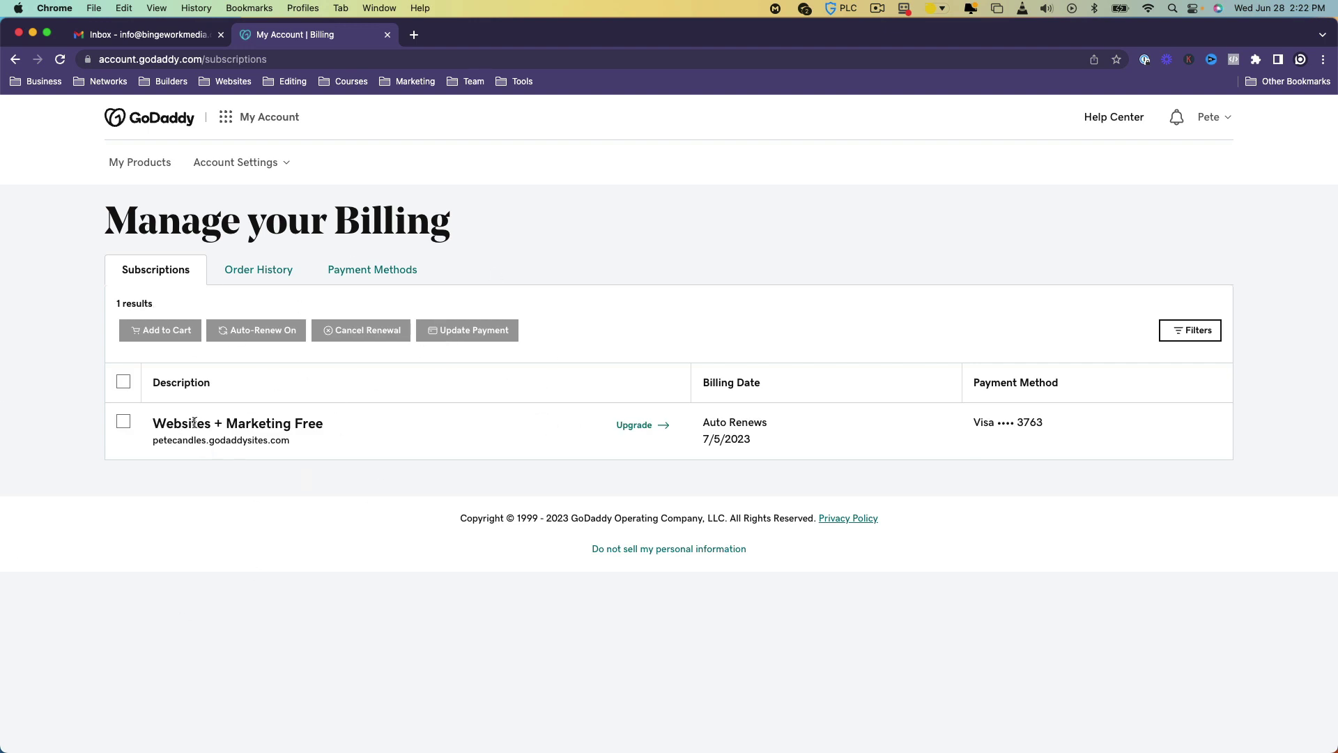
Select the Websites + Marketing Free subscription and view the saved payment methods.
click(123, 421)
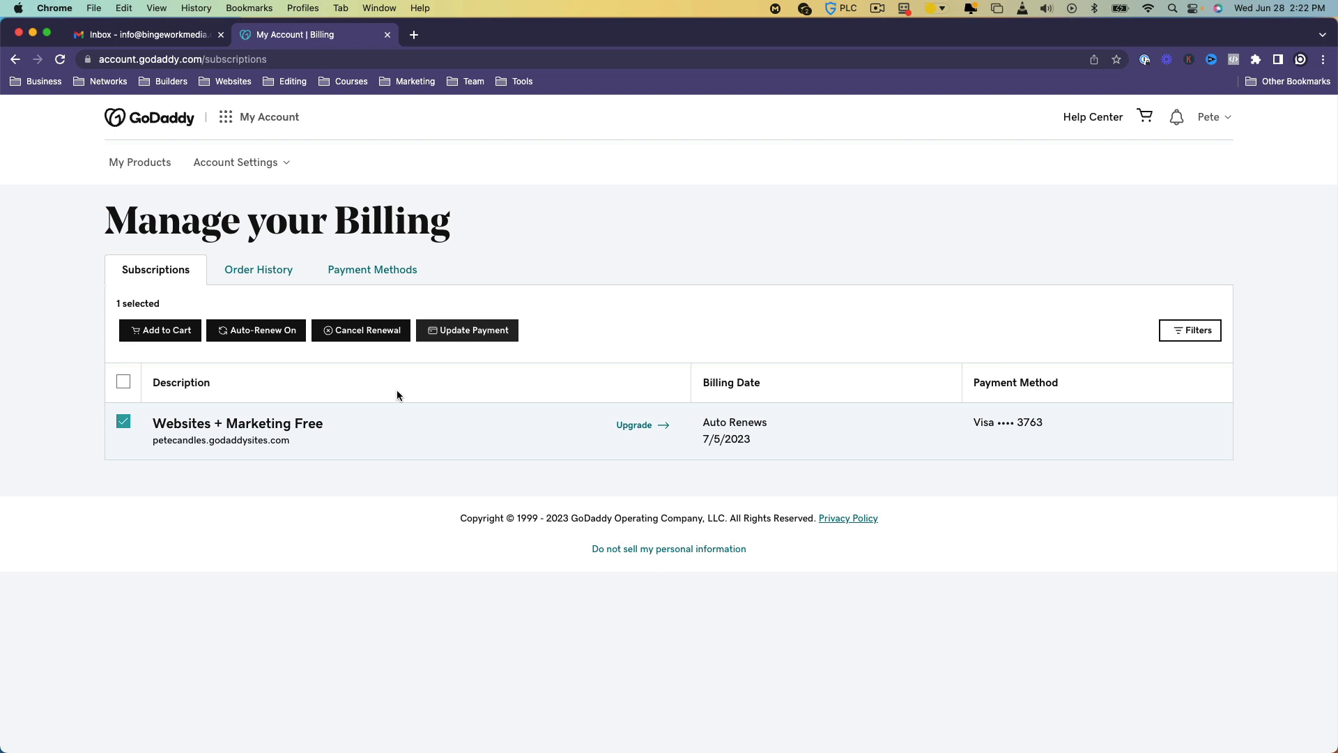
mouse_move(351, 294)
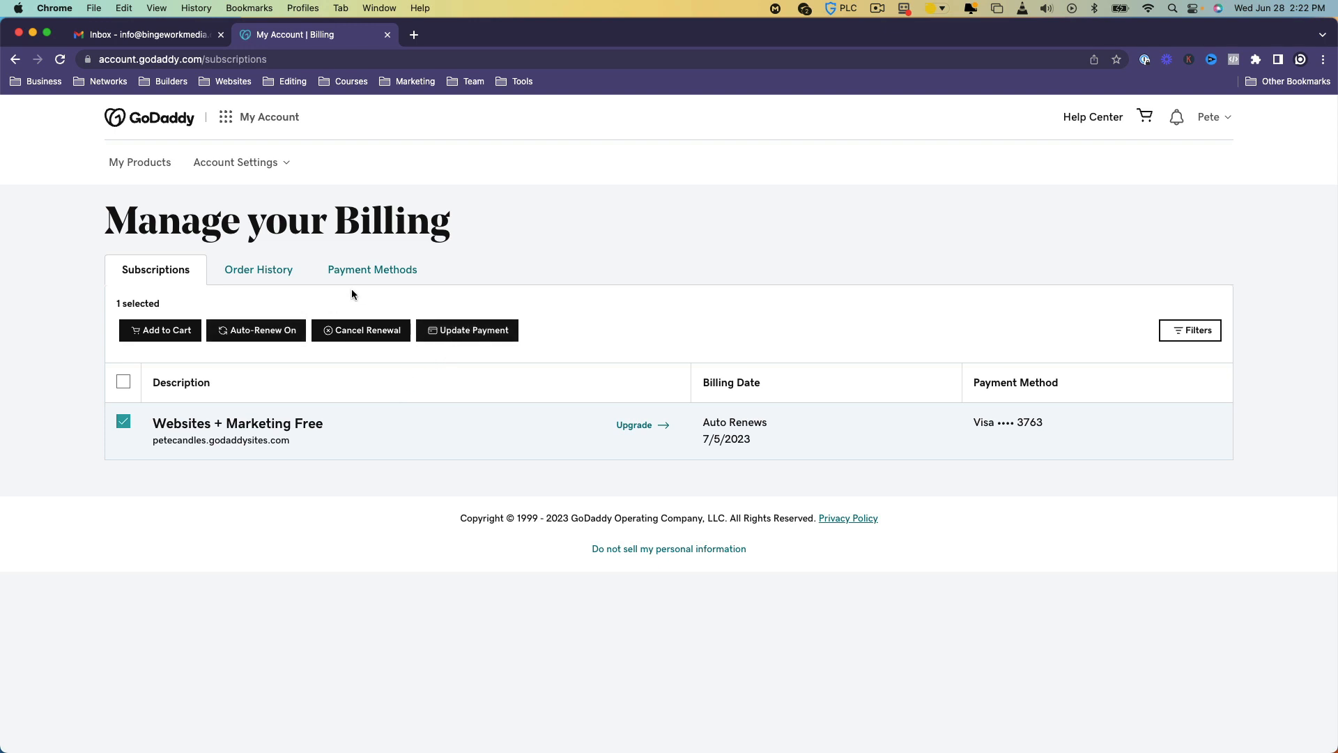
click(372, 269)
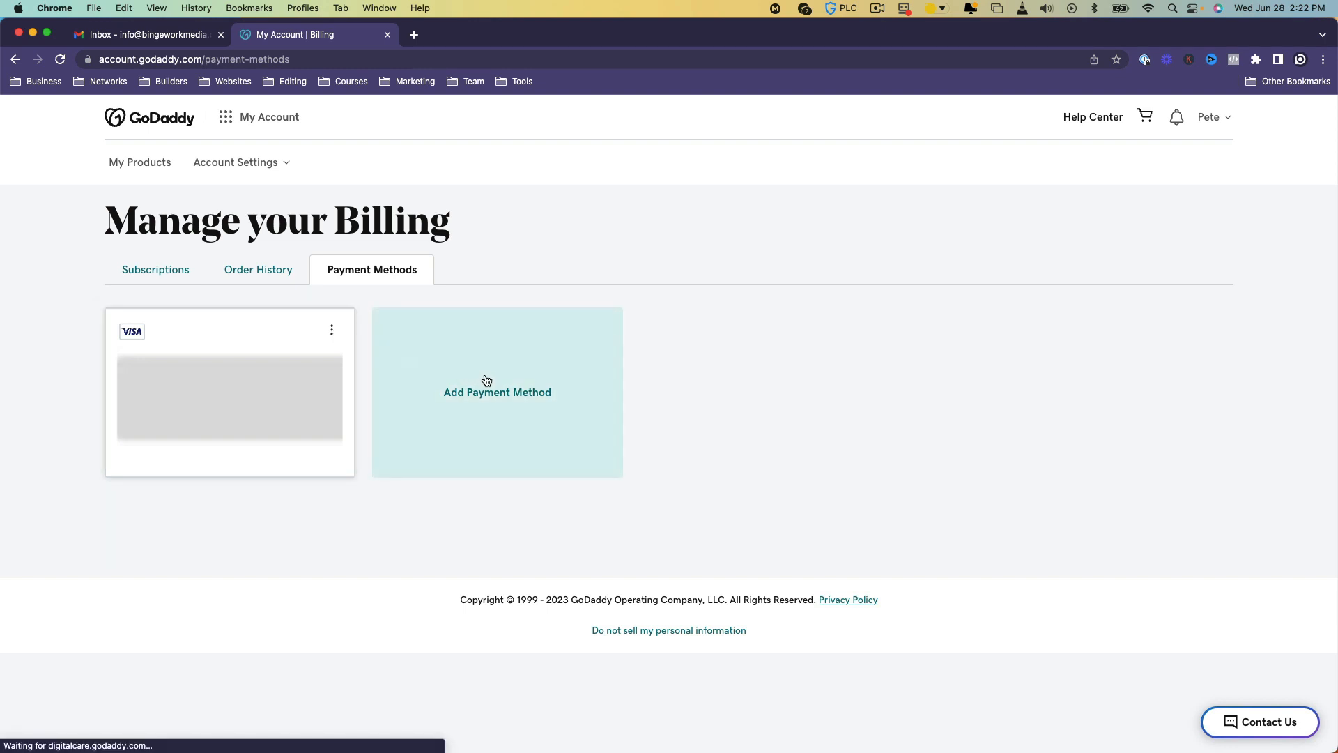
Open the Add Payment Method form for a new card, then close it without saving.
click(496, 392)
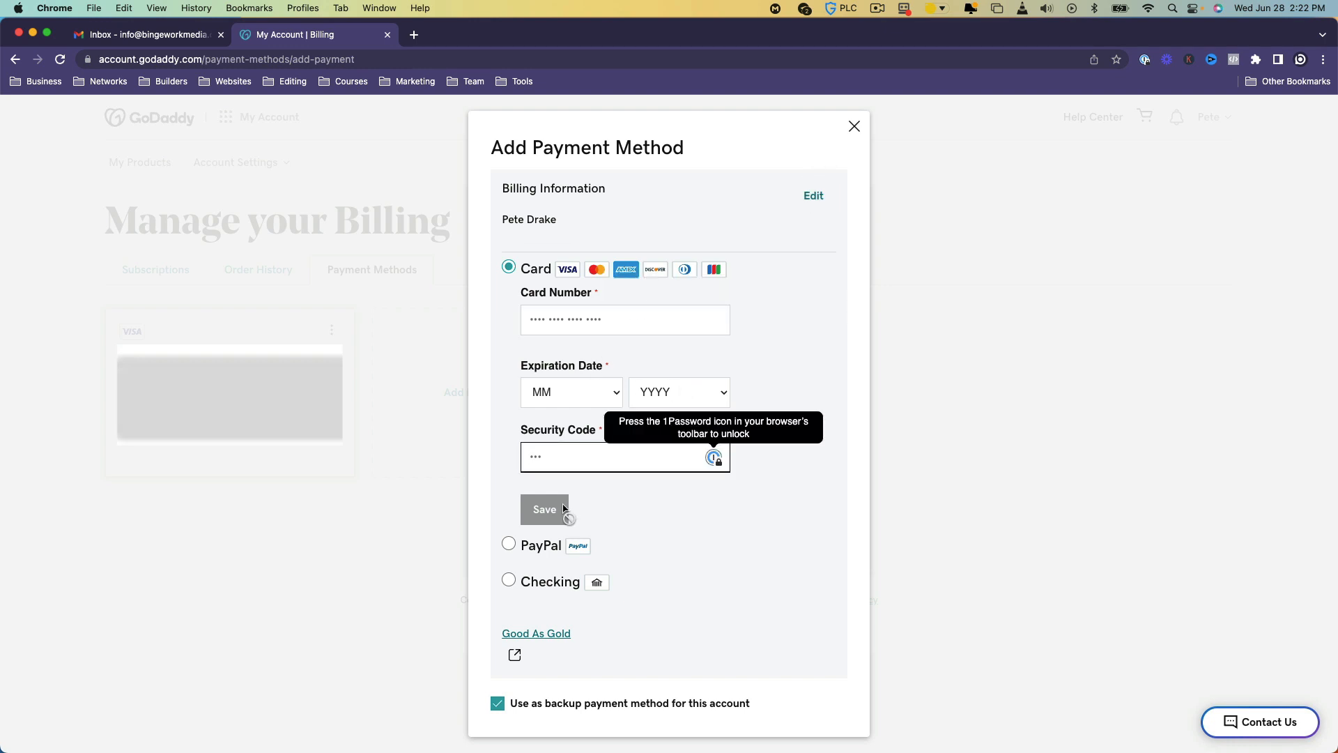
mouse_move(855, 127)
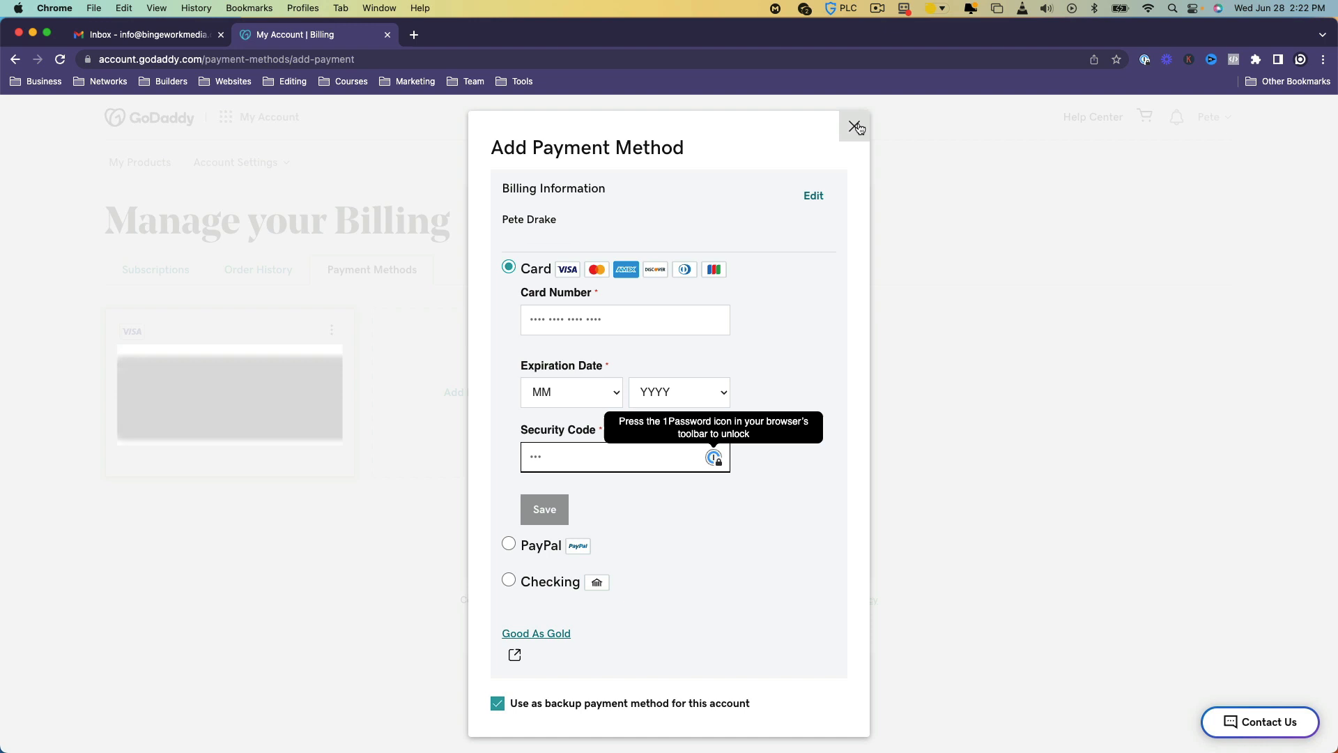
click(856, 127)
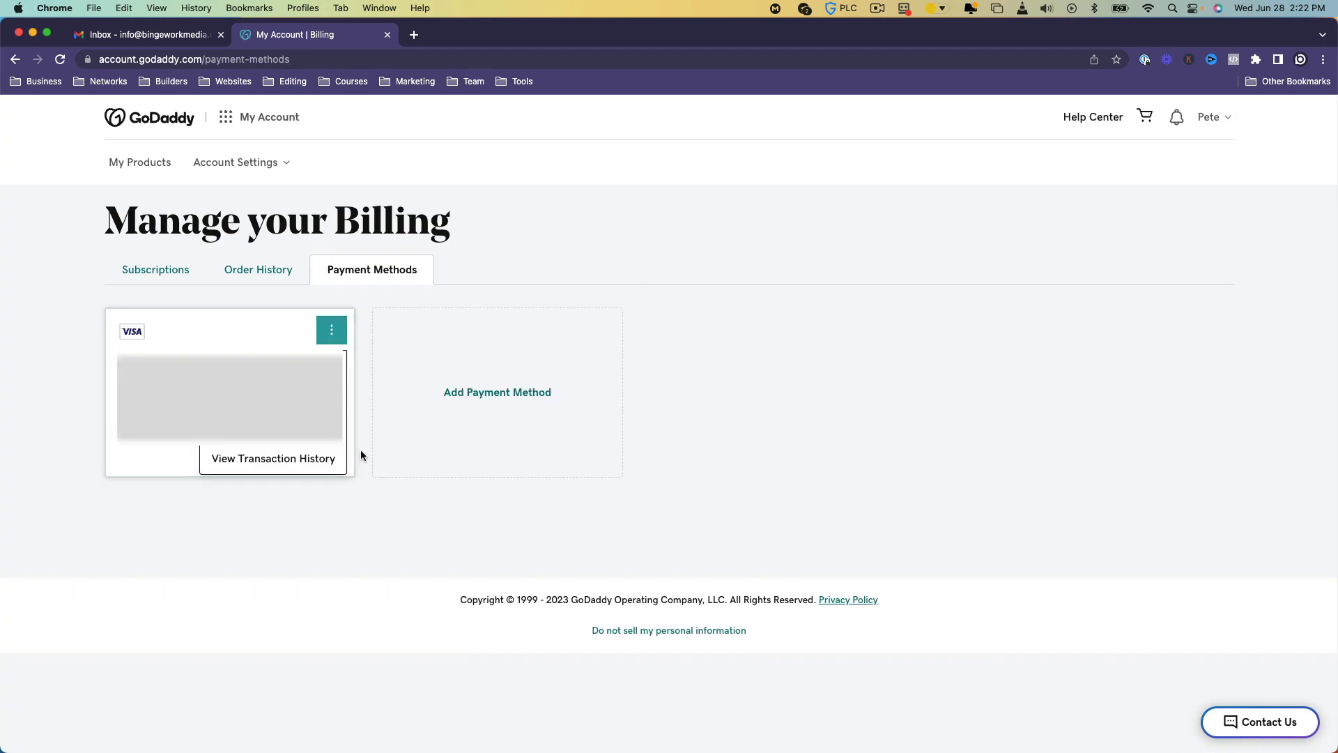